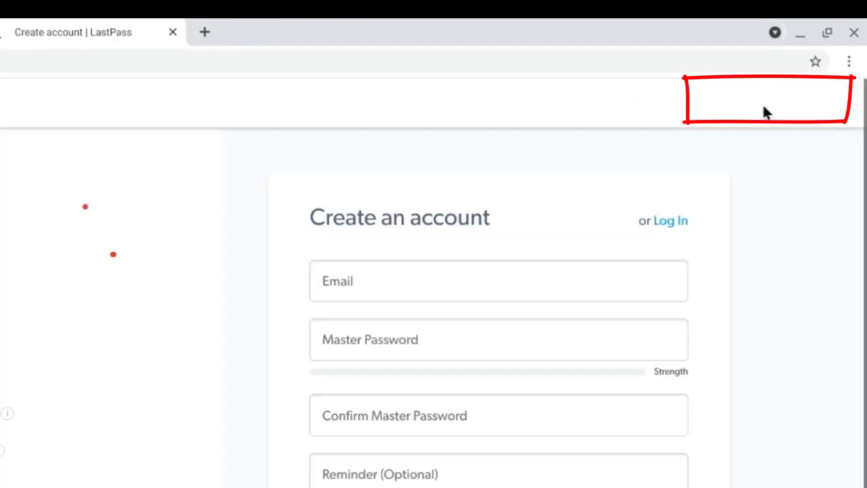
{"action": "left_click", "coordinate": [497, 280]}
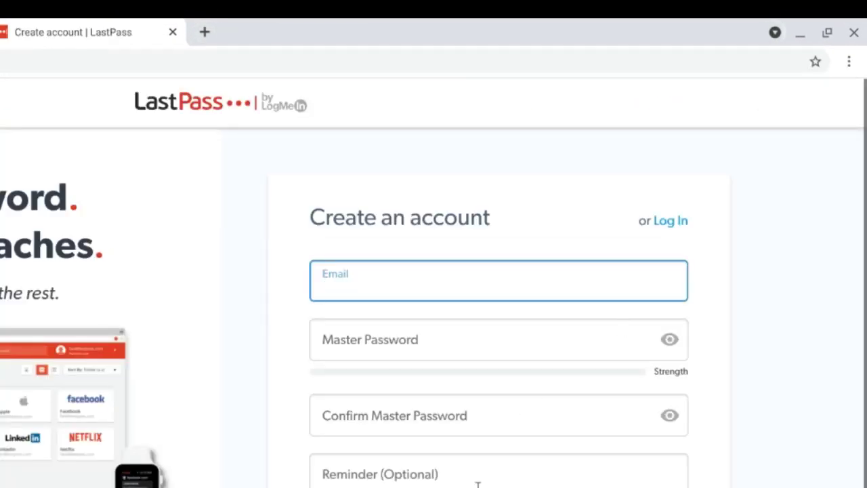
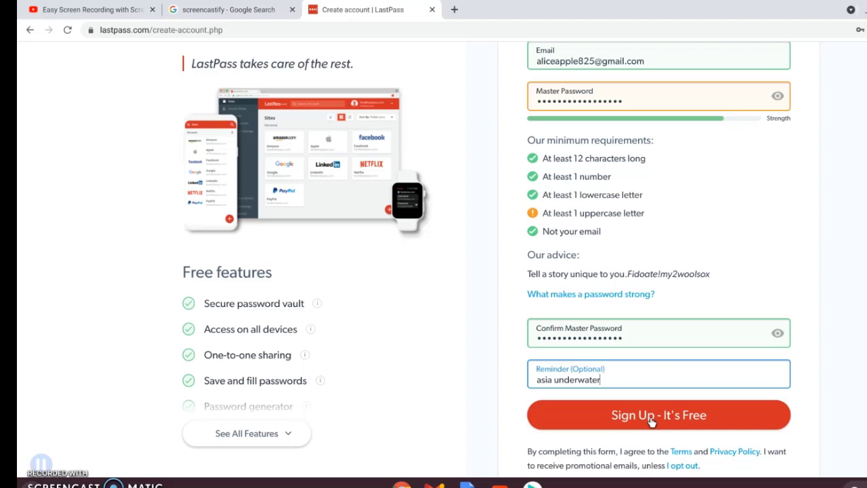
{"action": "left_click", "coordinate": [657, 414]}
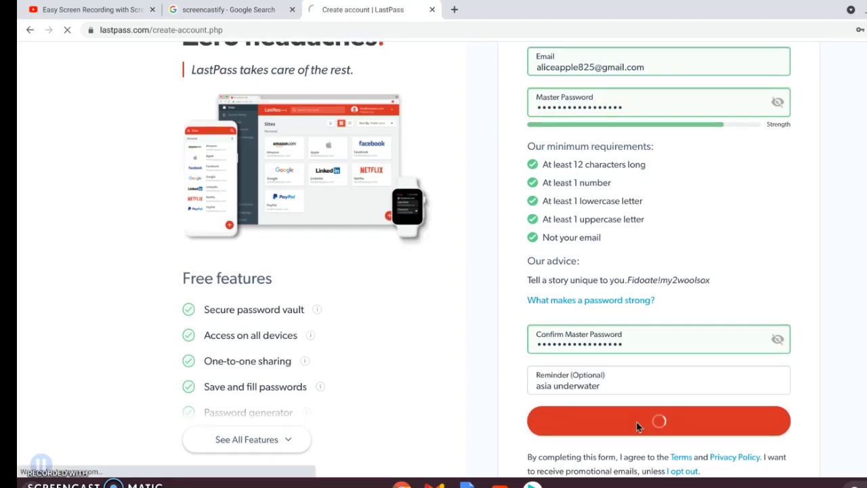
{"action": "left_click", "coordinate": [657, 420]}
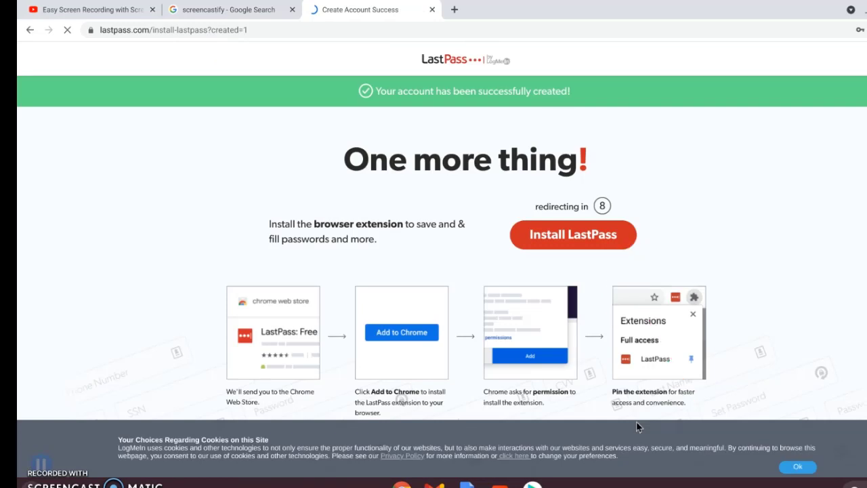
Install the LastPass: Free Password Manager extension from the Chrome Web Store.
{"action": "left_click", "coordinate": [572, 235]}
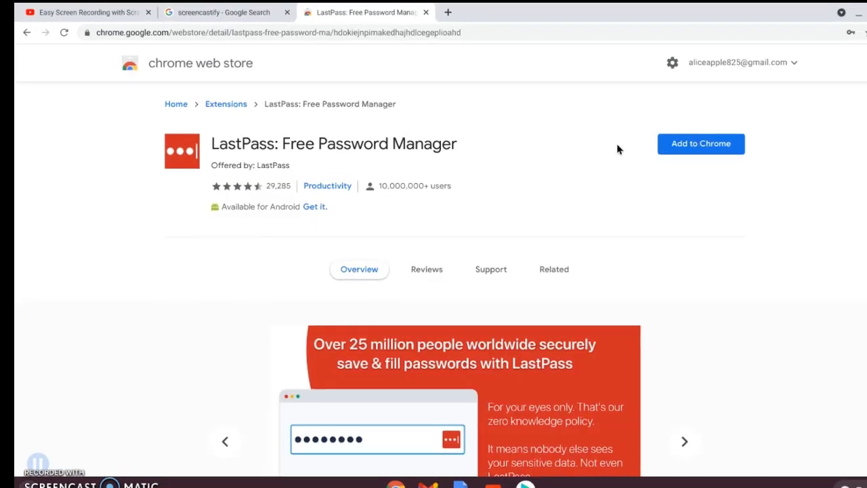
{"action": "left_click", "coordinate": [700, 143]}
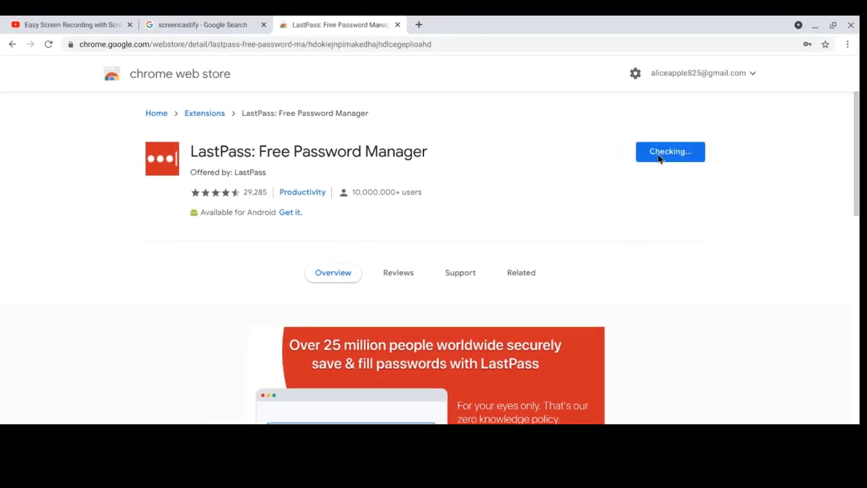
{"action": "left_click", "coordinate": [669, 151]}
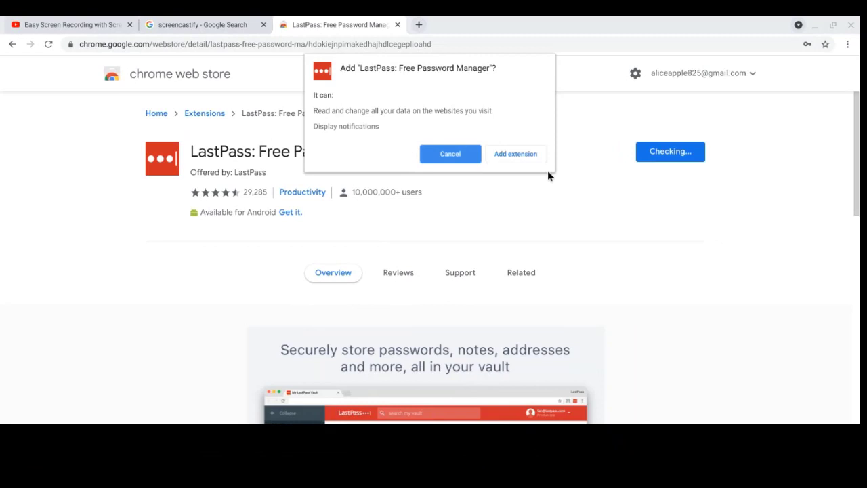
{"action": "left_click", "coordinate": [515, 153]}
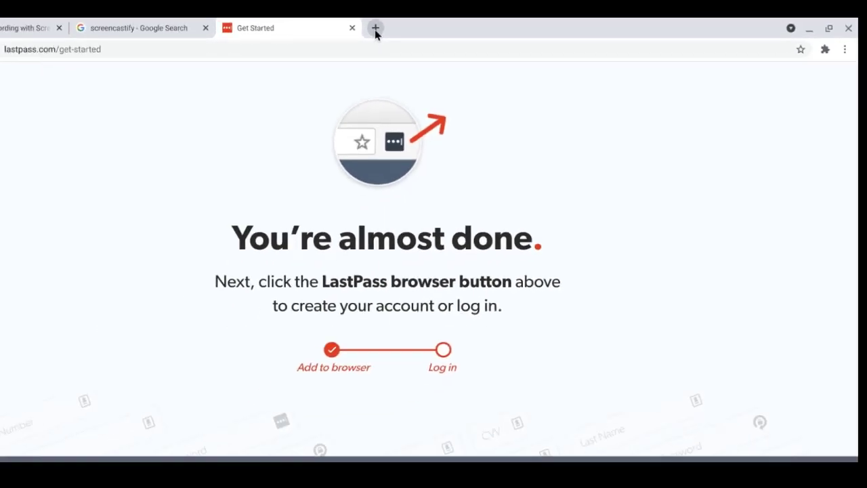
{"action": "left_click", "coordinate": [804, 72]}
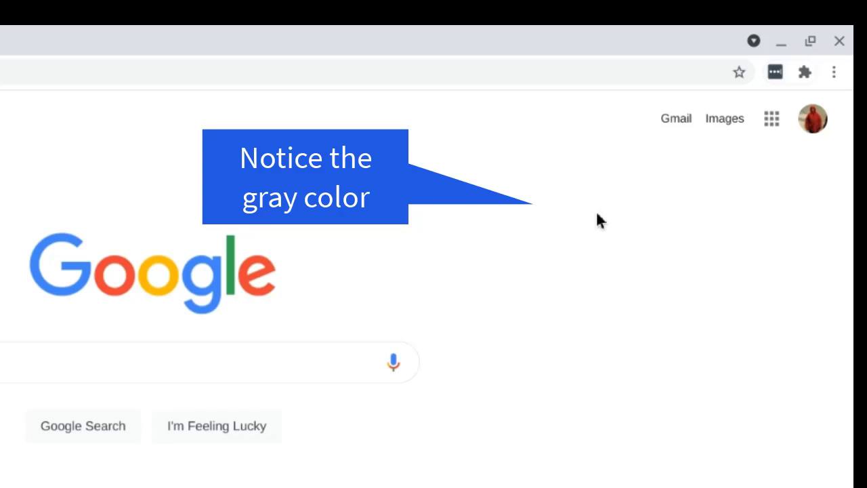
{"action": "left_click", "coordinate": [774, 71]}
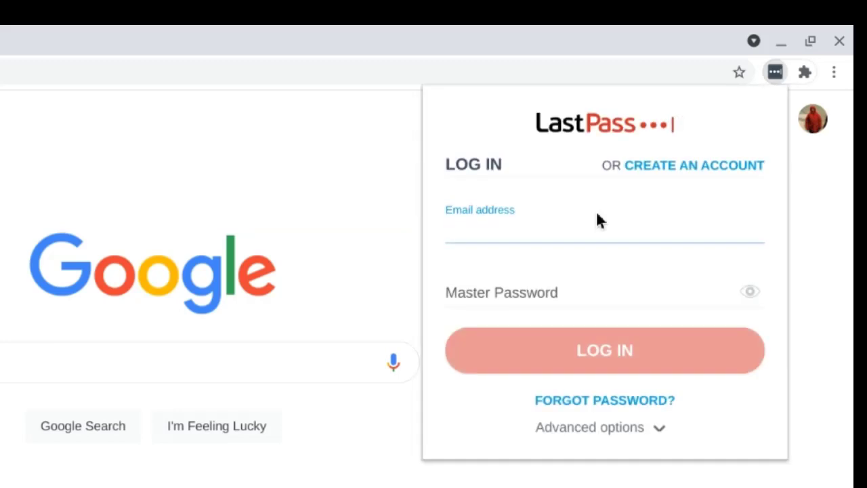
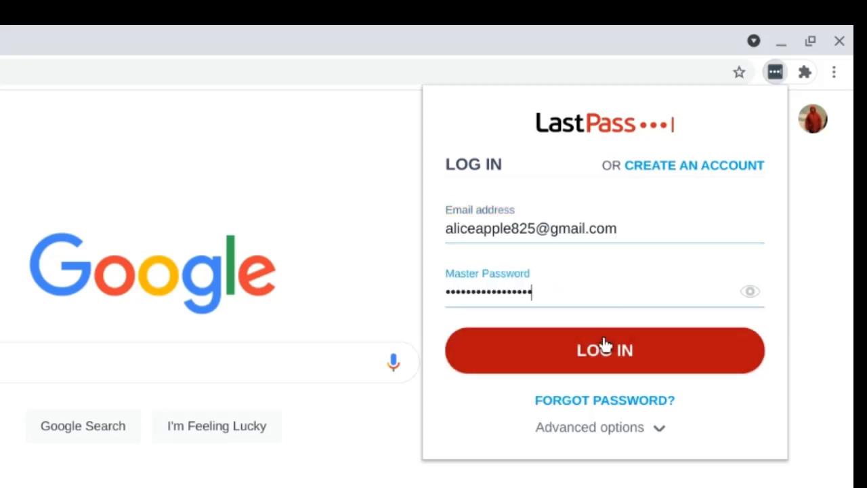
{"action": "left_click", "coordinate": [603, 350]}
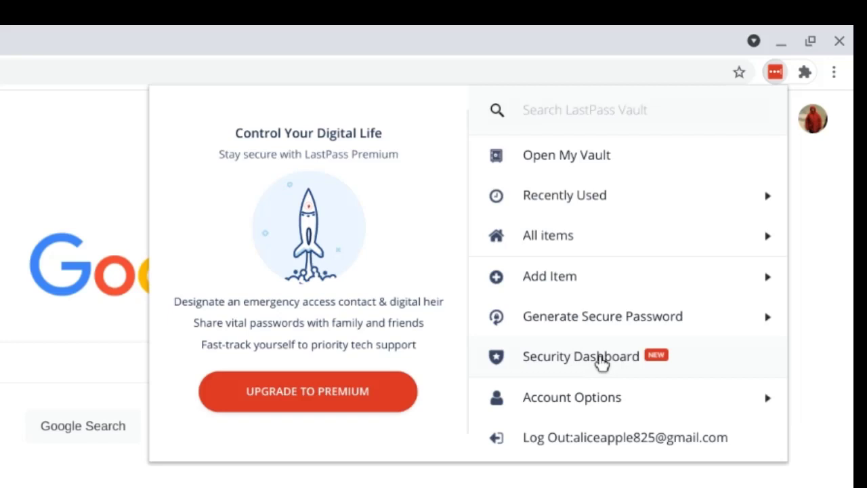
{"action": "left_click", "coordinate": [580, 357]}
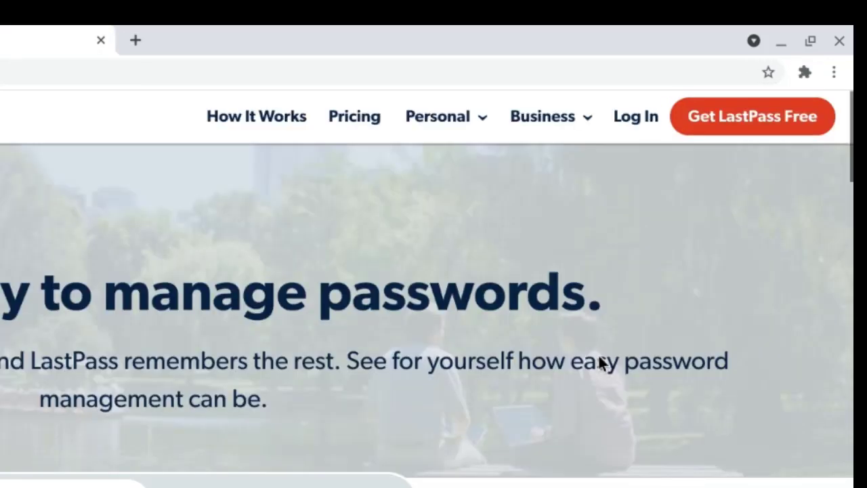
{"action": "left_click", "coordinate": [804, 71]}
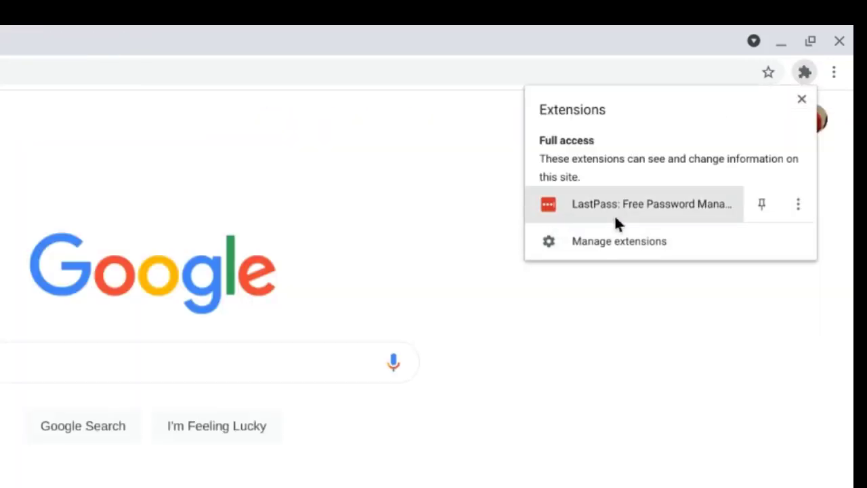
{"action": "mouse_move", "coordinate": [548, 204]}
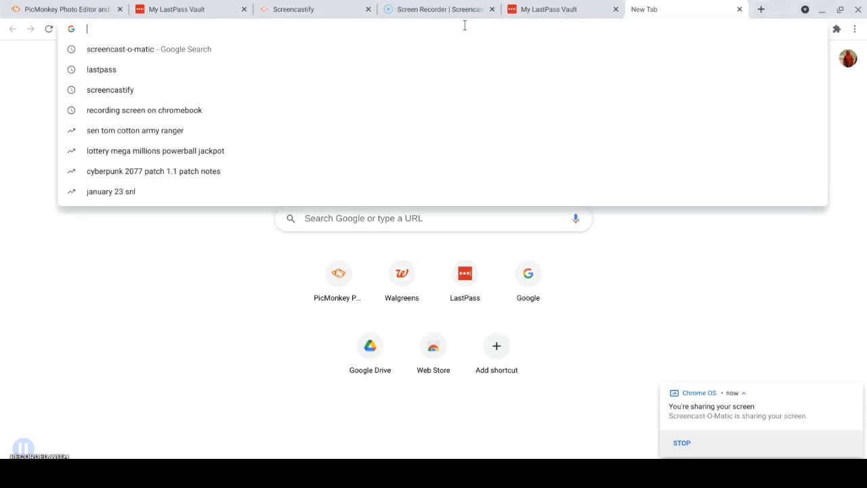
Go to walgreens.com and reach the sign-in page from the Account menu.
{"action": "type", "text": "walgreens.com"}
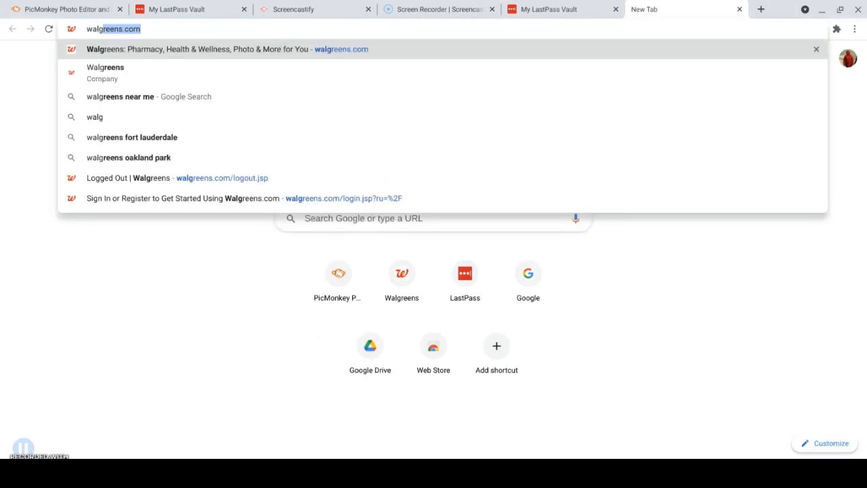
{"action": "left_click", "coordinate": [227, 48]}
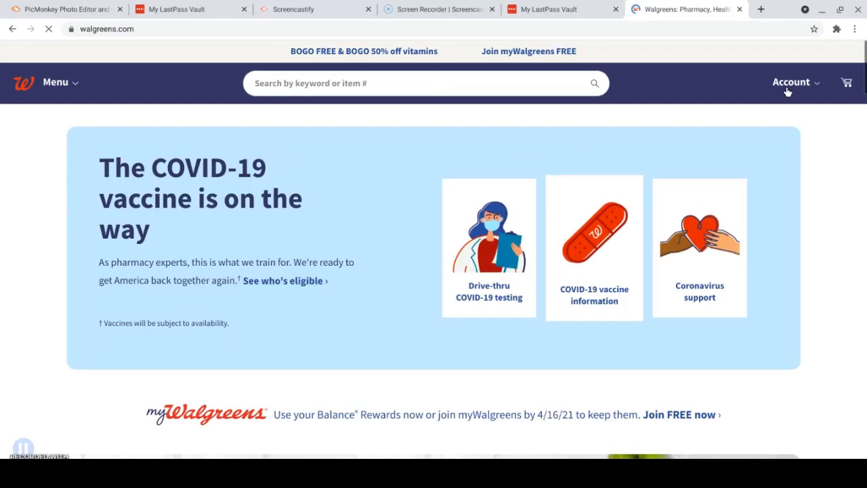
{"action": "left_click", "coordinate": [790, 82]}
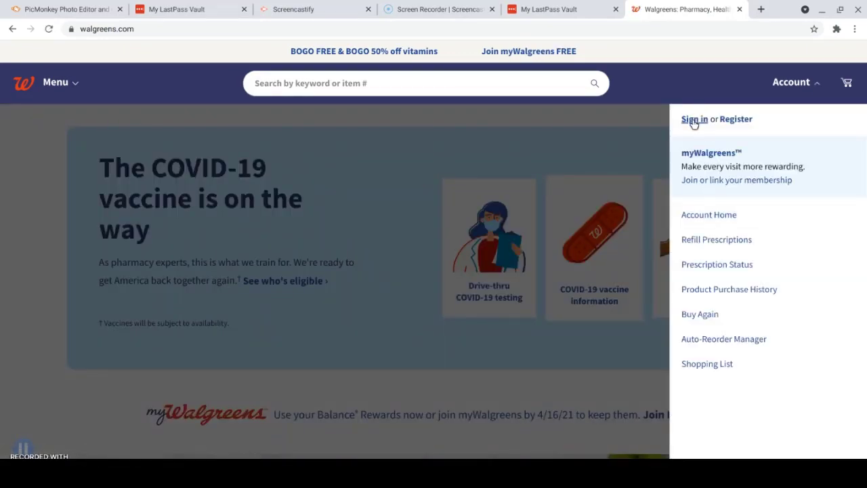
{"action": "left_click", "coordinate": [693, 119]}
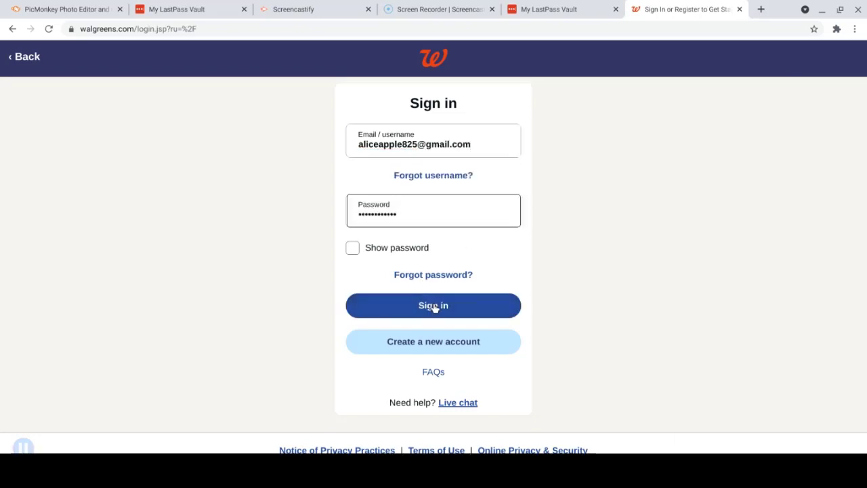
Sign in with the autofilled credentials and add the Walgreens login to LastPass.
{"action": "left_click", "coordinate": [432, 306]}
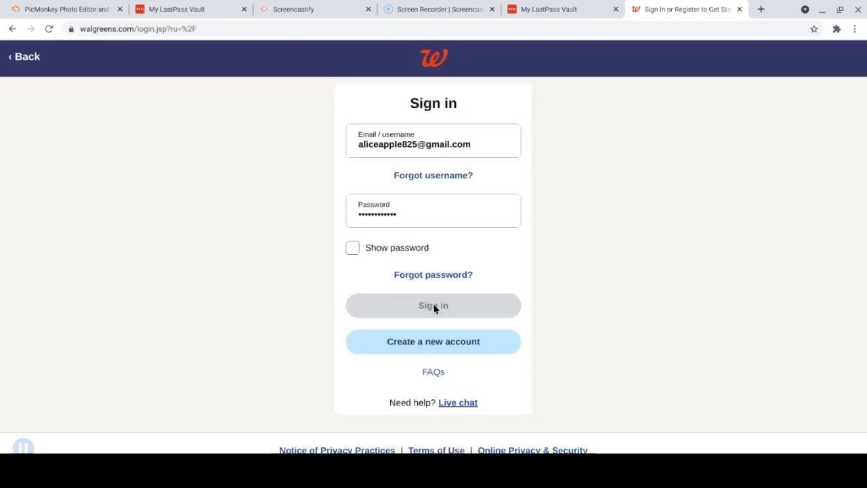
{"action": "left_click", "coordinate": [433, 305]}
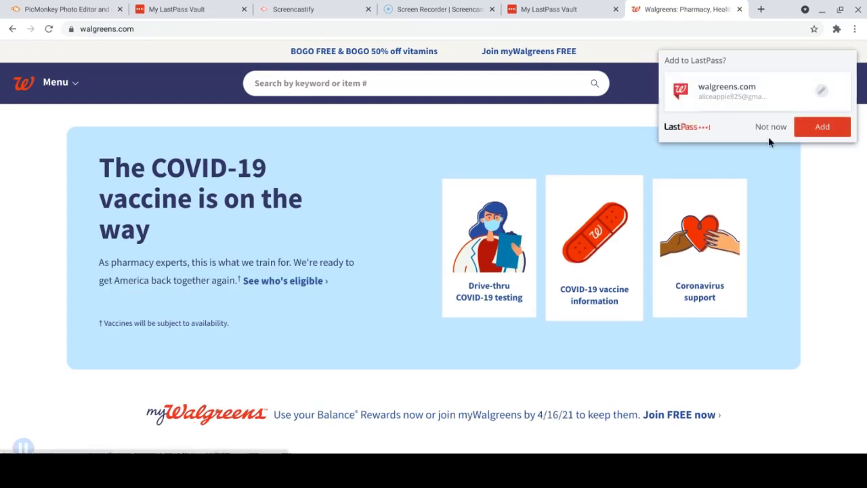
{"action": "mouse_move", "coordinate": [821, 126]}
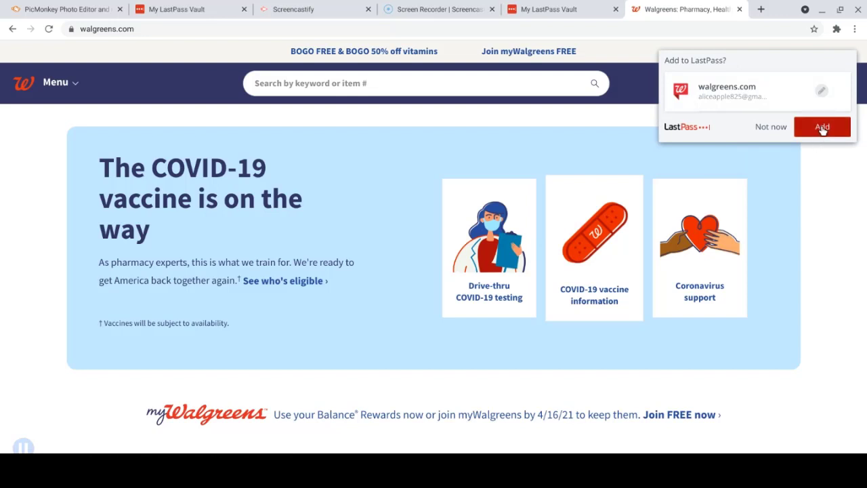
{"action": "left_click", "coordinate": [821, 126]}
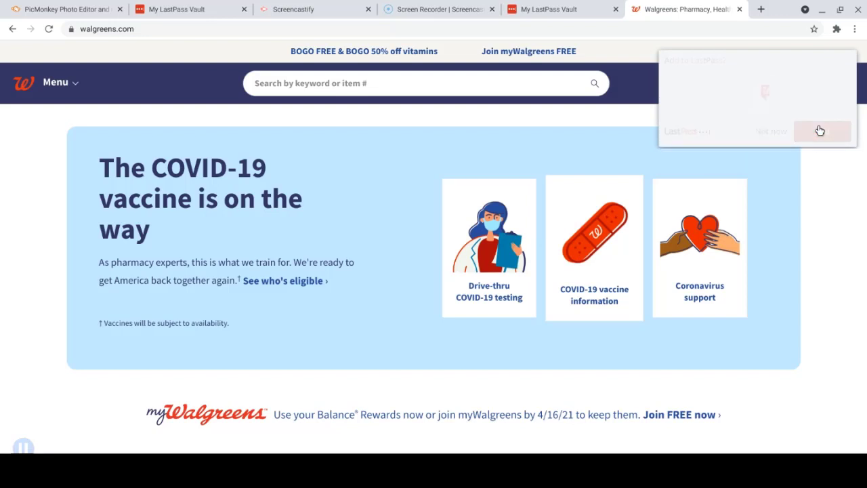
{"action": "left_click", "coordinate": [821, 131]}
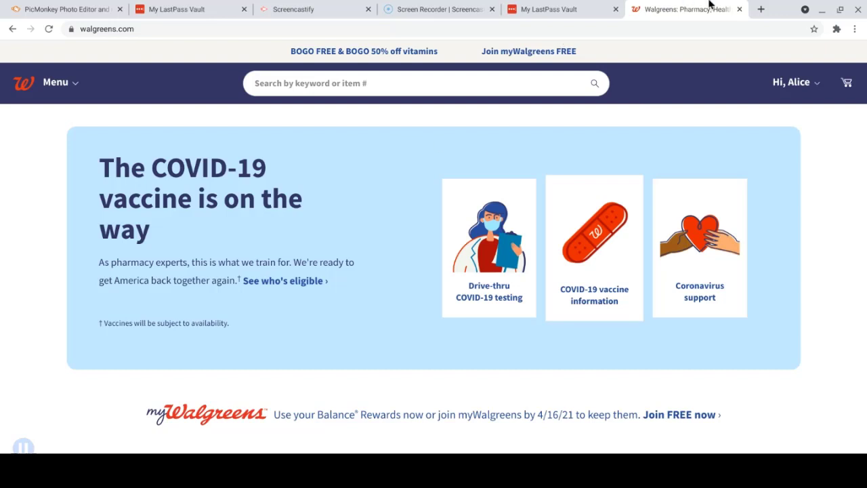
{"action": "left_click", "coordinate": [760, 10]}
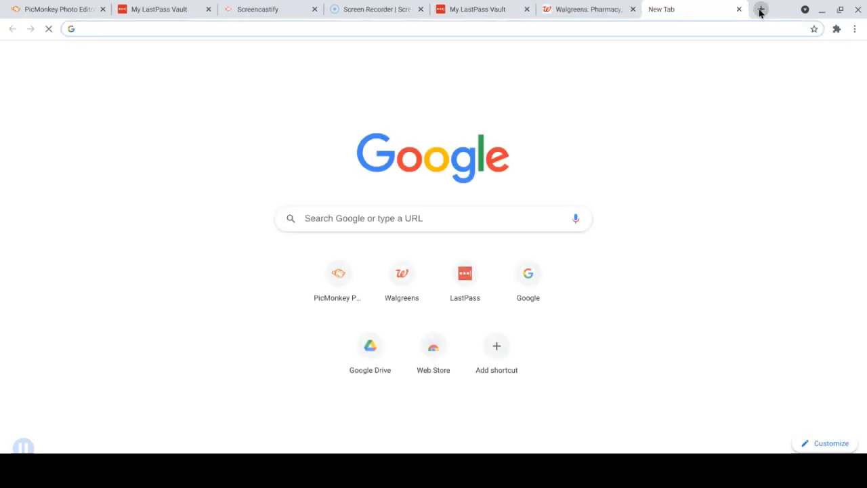
{"action": "type", "text": "picmonkey.com"}
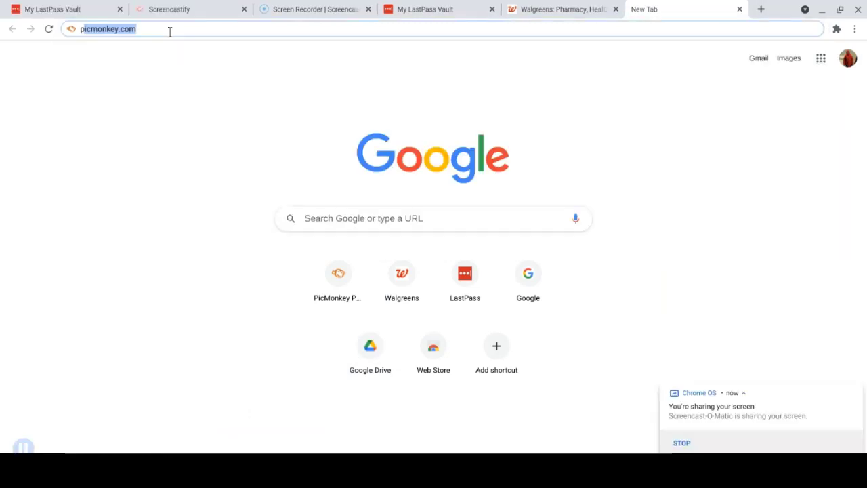
{"action": "key", "text": "Return"}
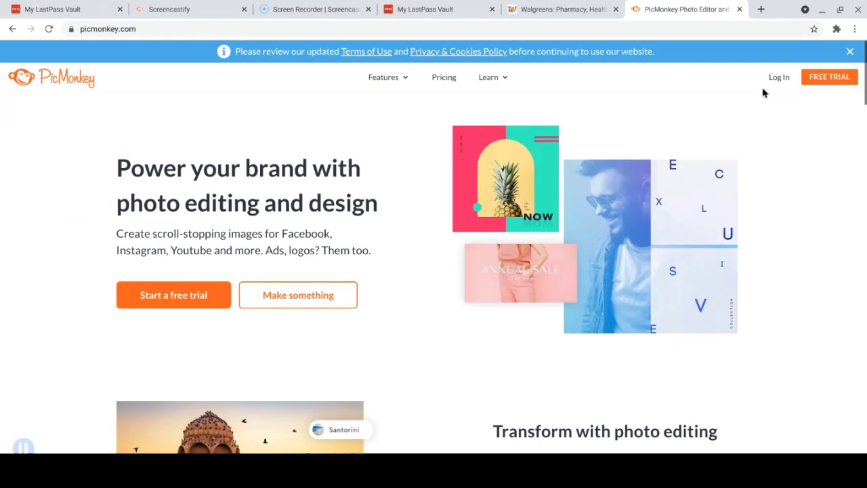
{"action": "left_click", "coordinate": [778, 76]}
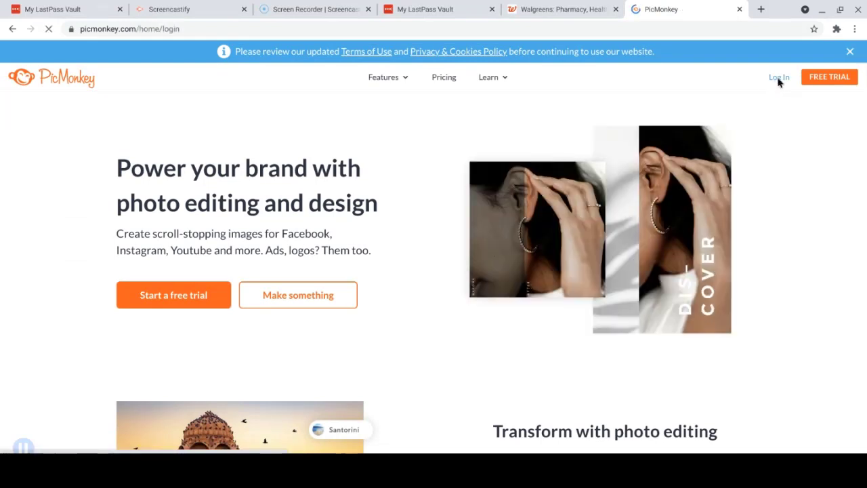
{"action": "left_click", "coordinate": [777, 77]}
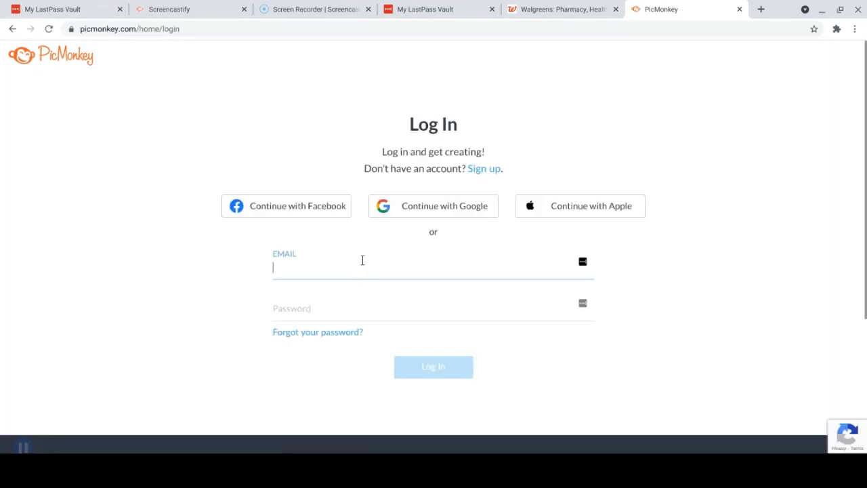
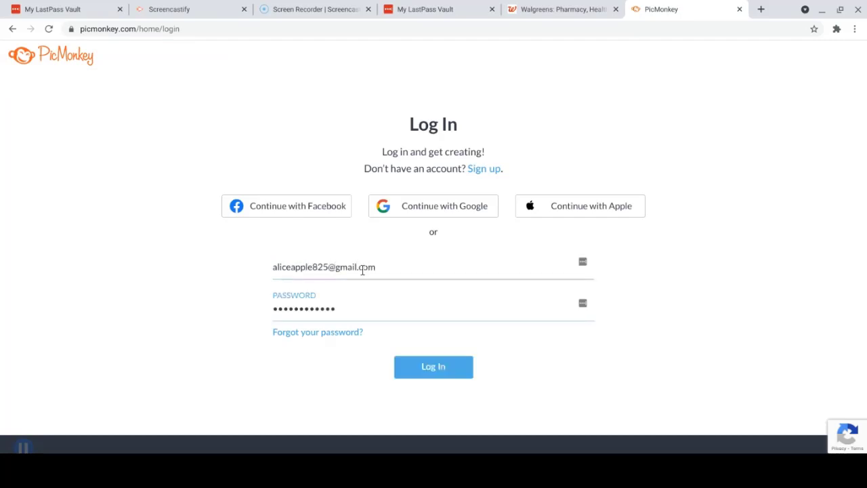
{"action": "left_click", "coordinate": [432, 366]}
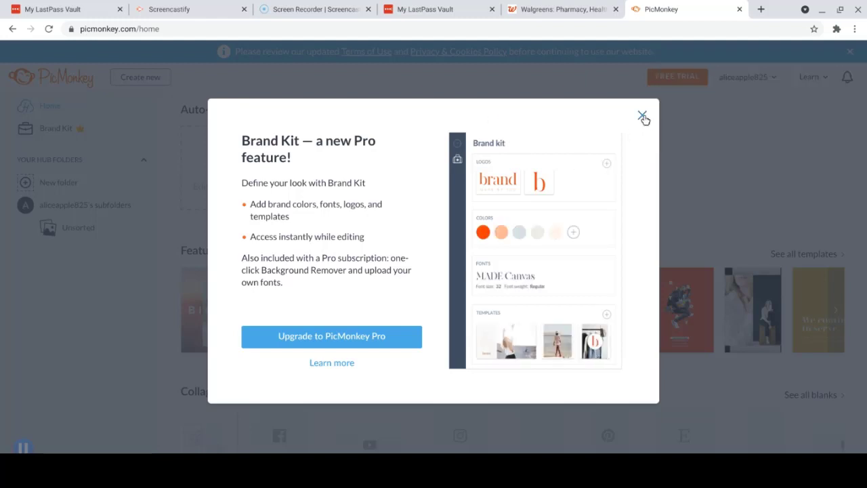
{"action": "left_click", "coordinate": [642, 116]}
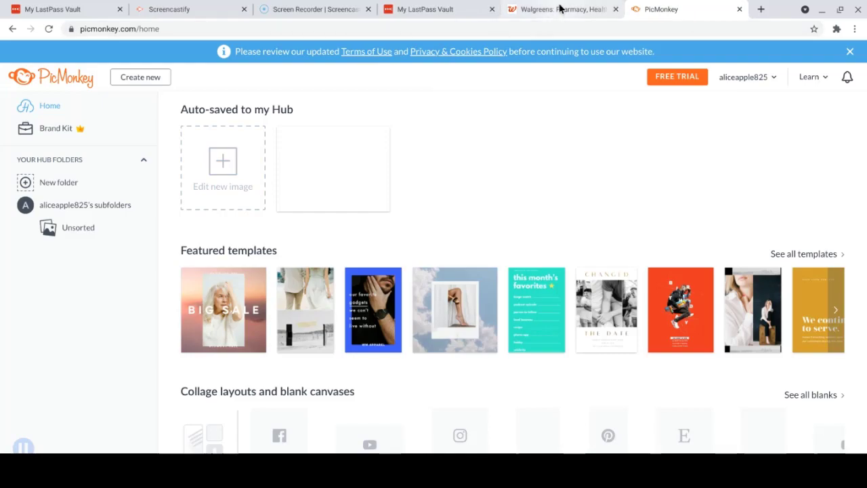
Return to the Walgreens tab and choose Sign in from the Account menu.
{"action": "left_click", "coordinate": [562, 9]}
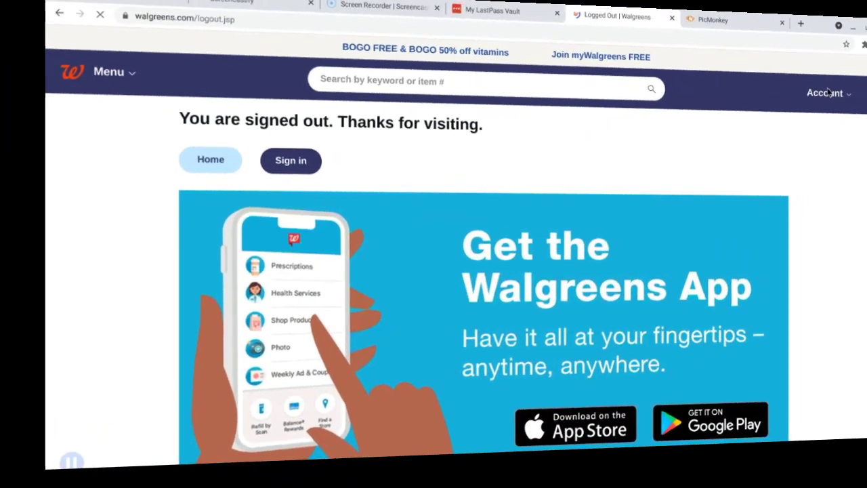
{"action": "left_click", "coordinate": [824, 93]}
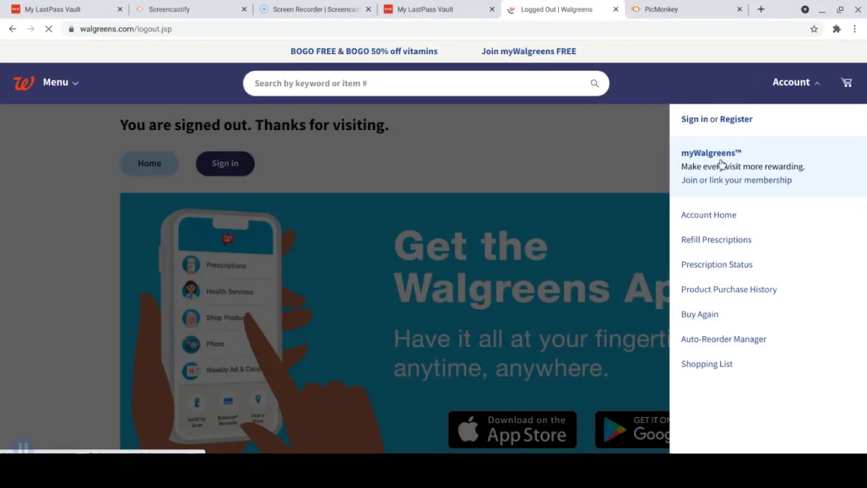
{"action": "left_click", "coordinate": [694, 118]}
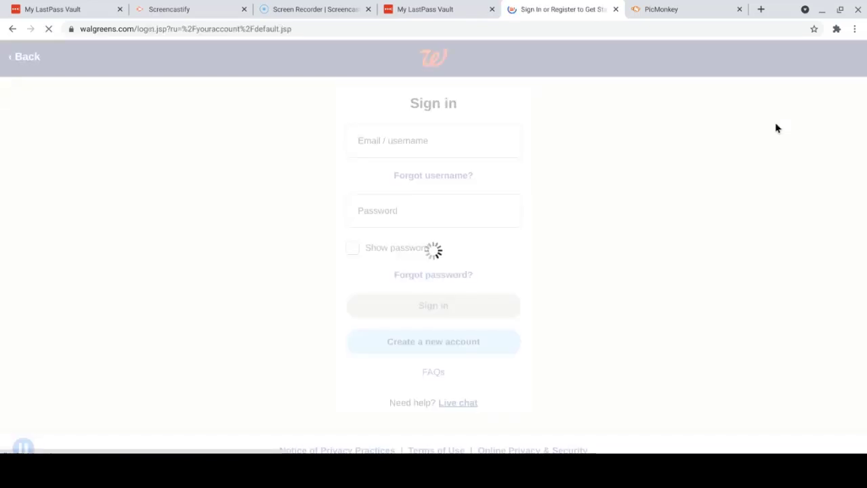